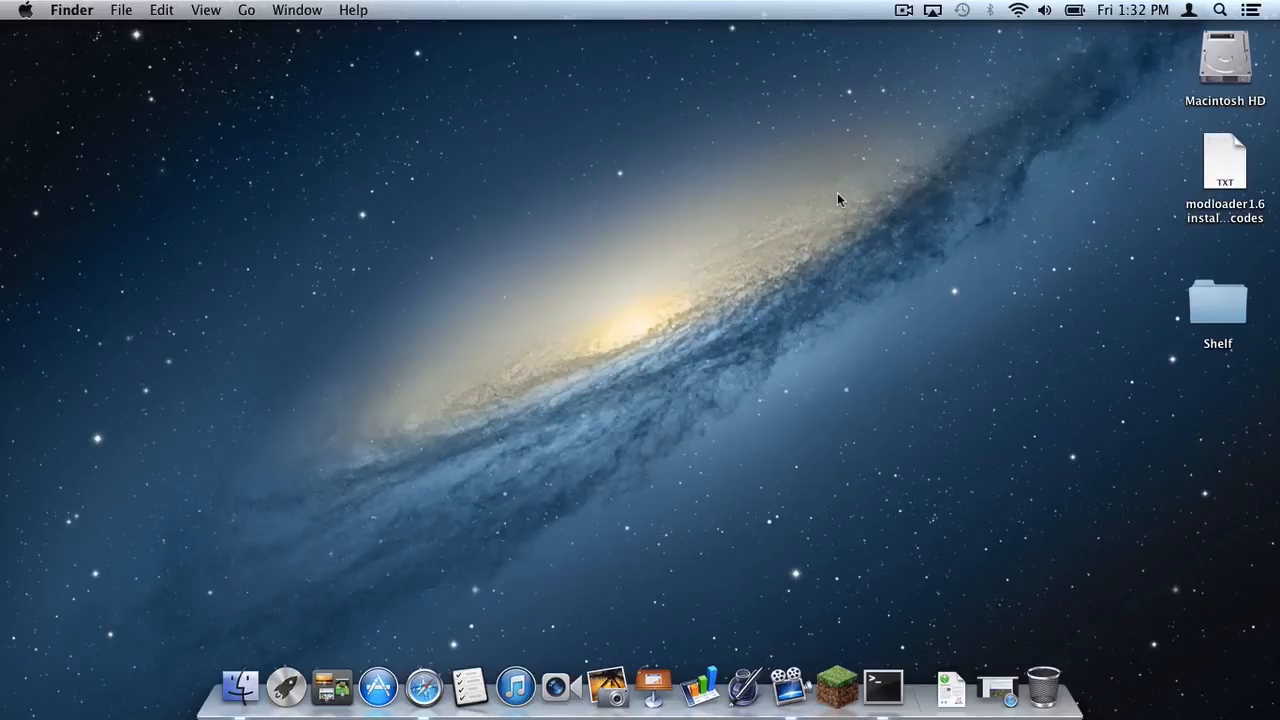
mouse_move(716, 384)
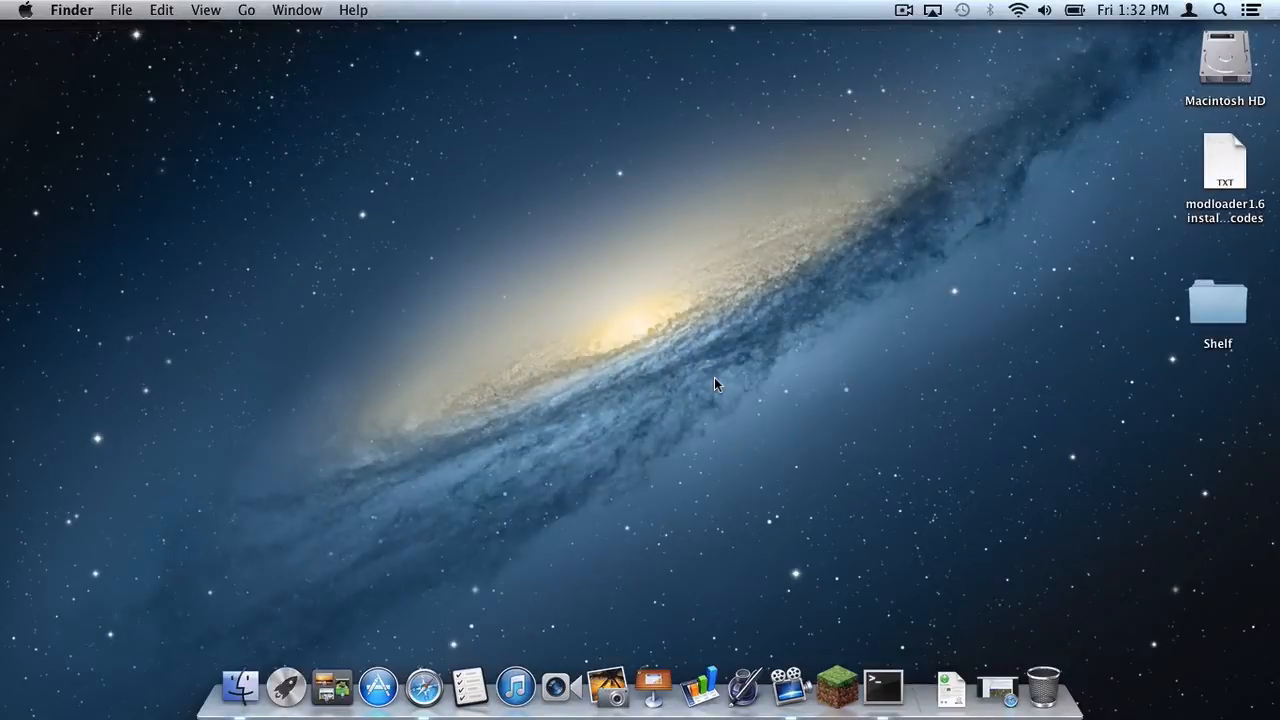
mouse_move(792, 548)
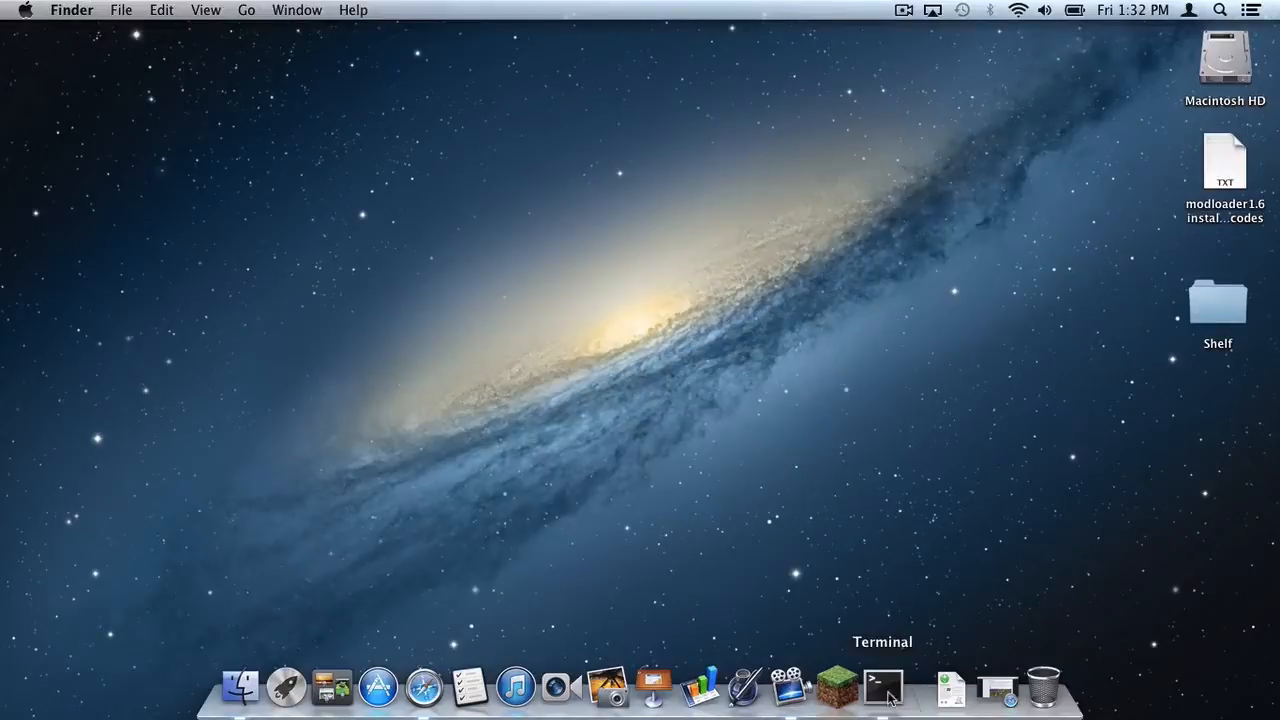
Start a new Terminal session and open the modloader install codes text file from the desktop in TextEdit
left_click(880, 686)
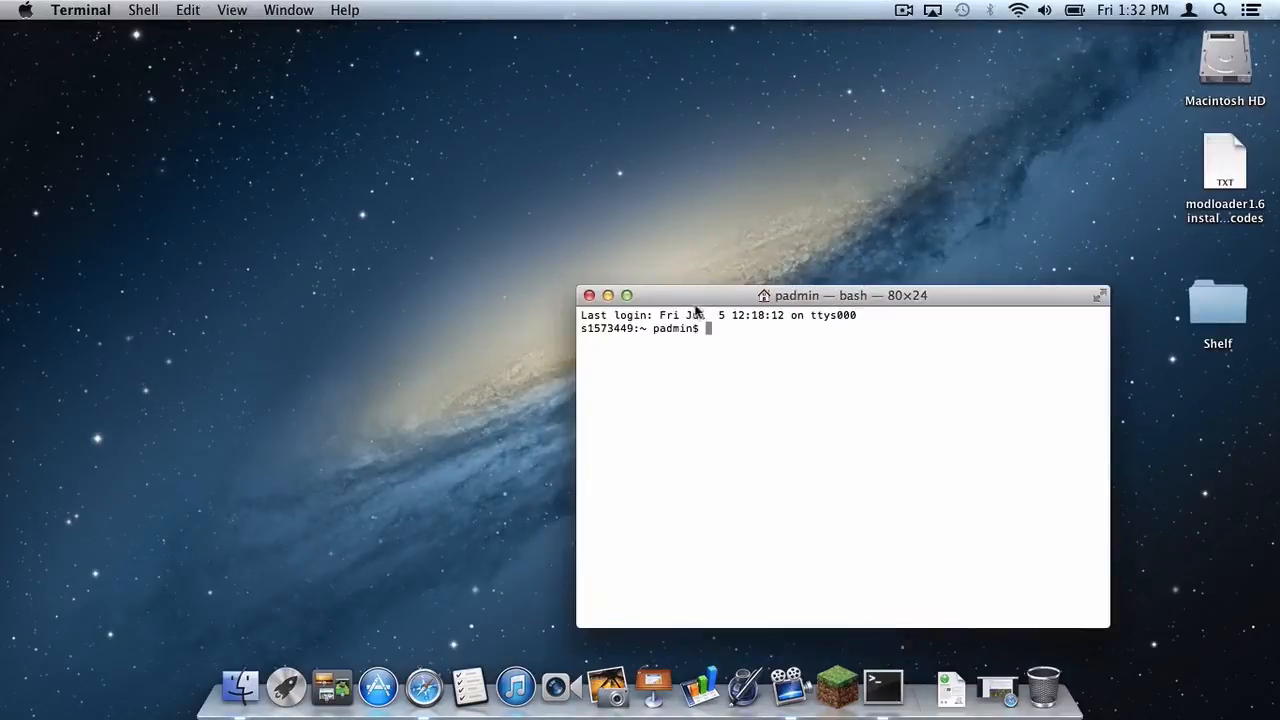
left_click(1224, 160)
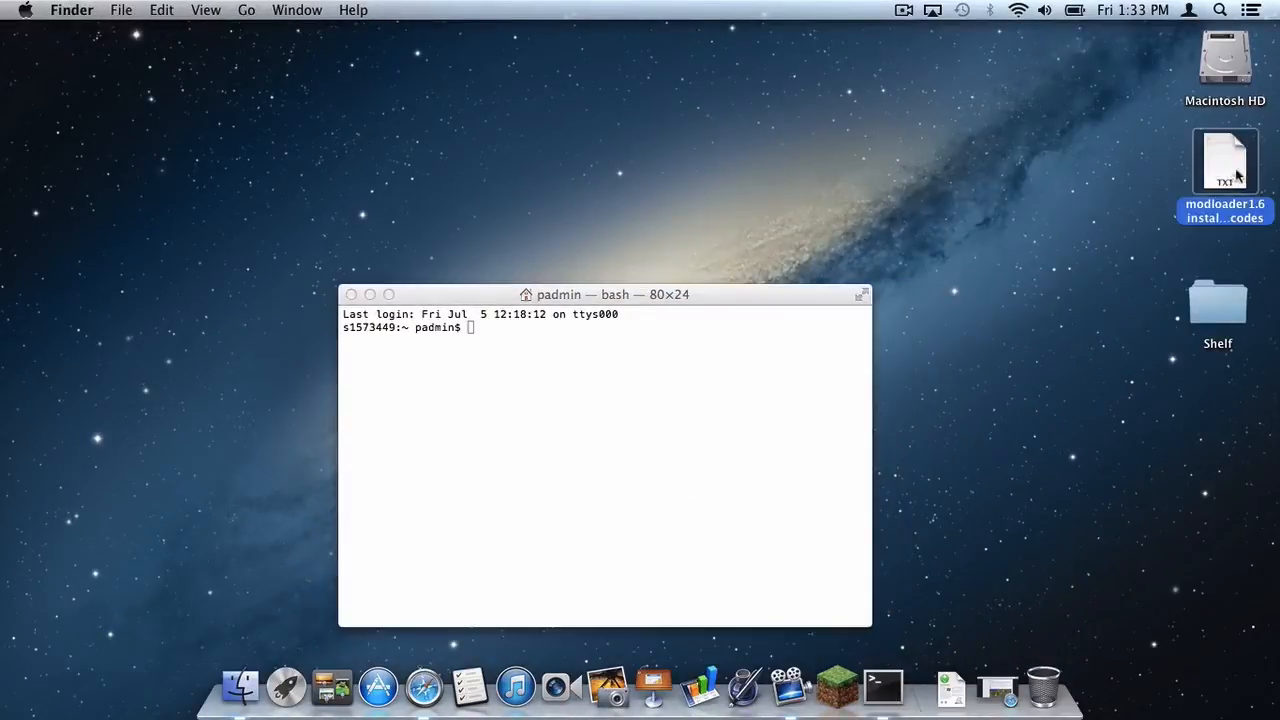
double_click(1224, 164)
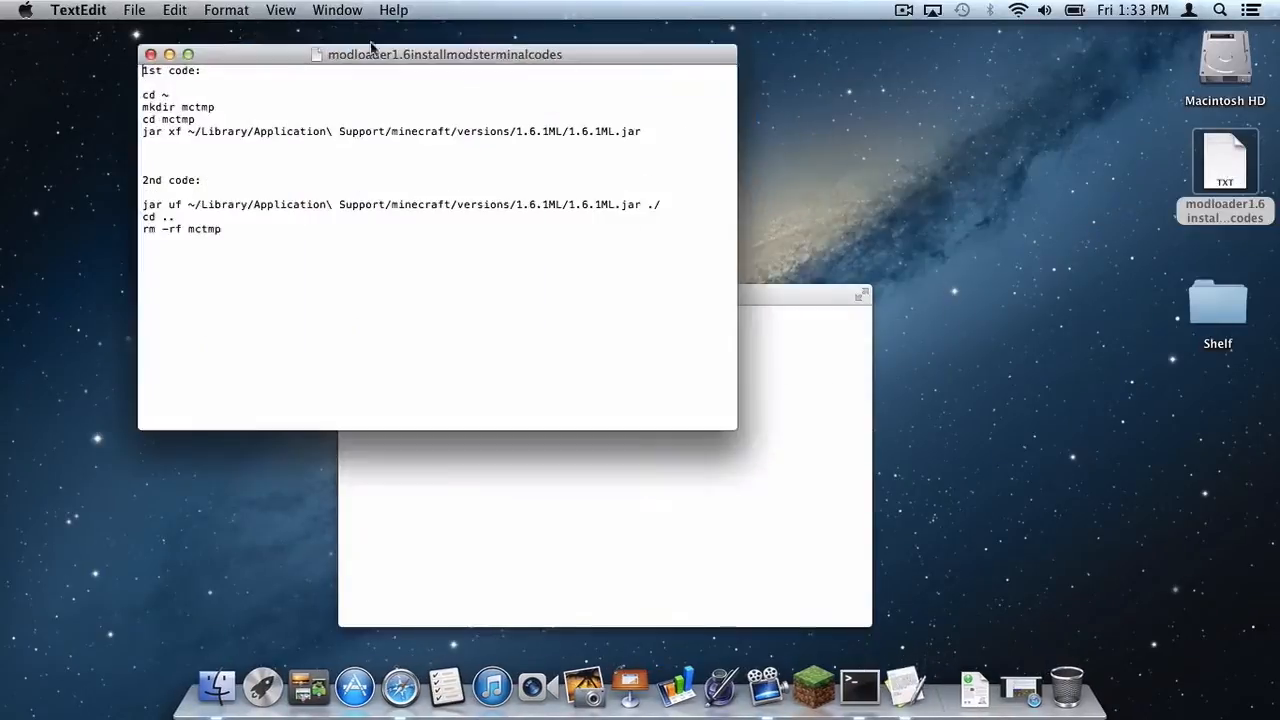
left_click_drag(444, 54, 378, 56)
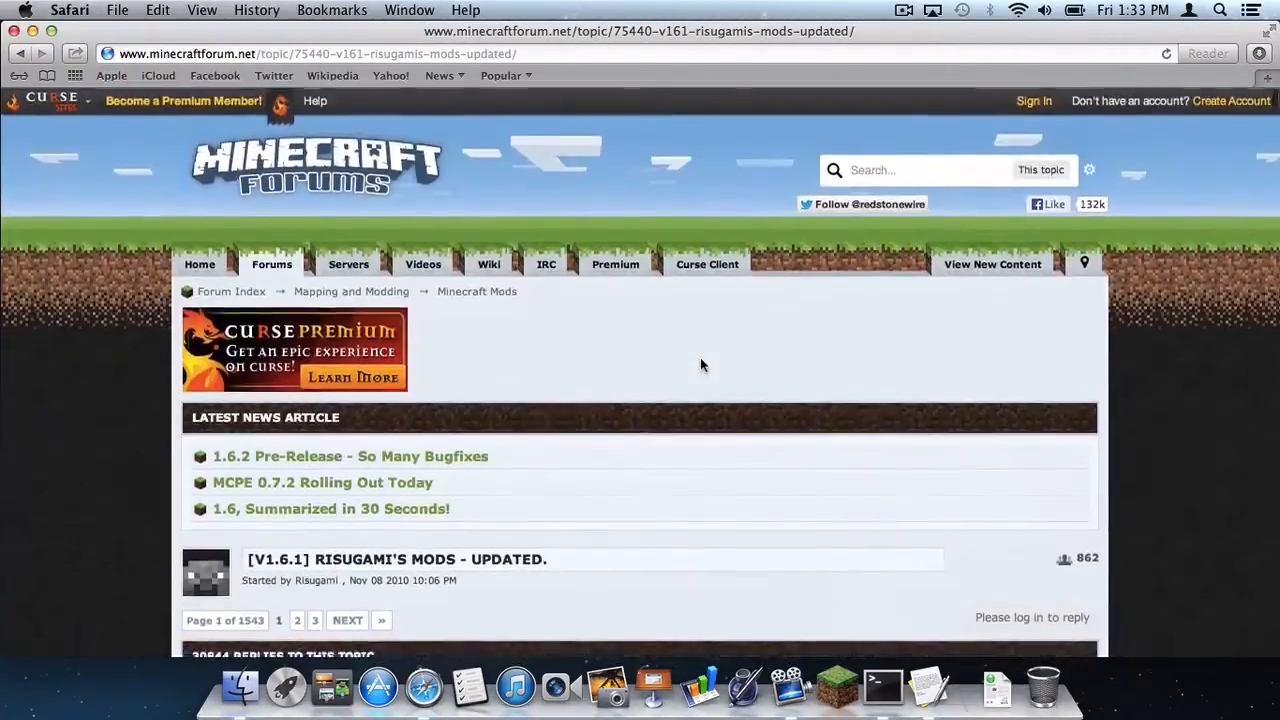
Scroll the Risugami's Mods forum topic down to the Shelf 1.6.1 entry with its recipe and download links
scroll("down", 3)
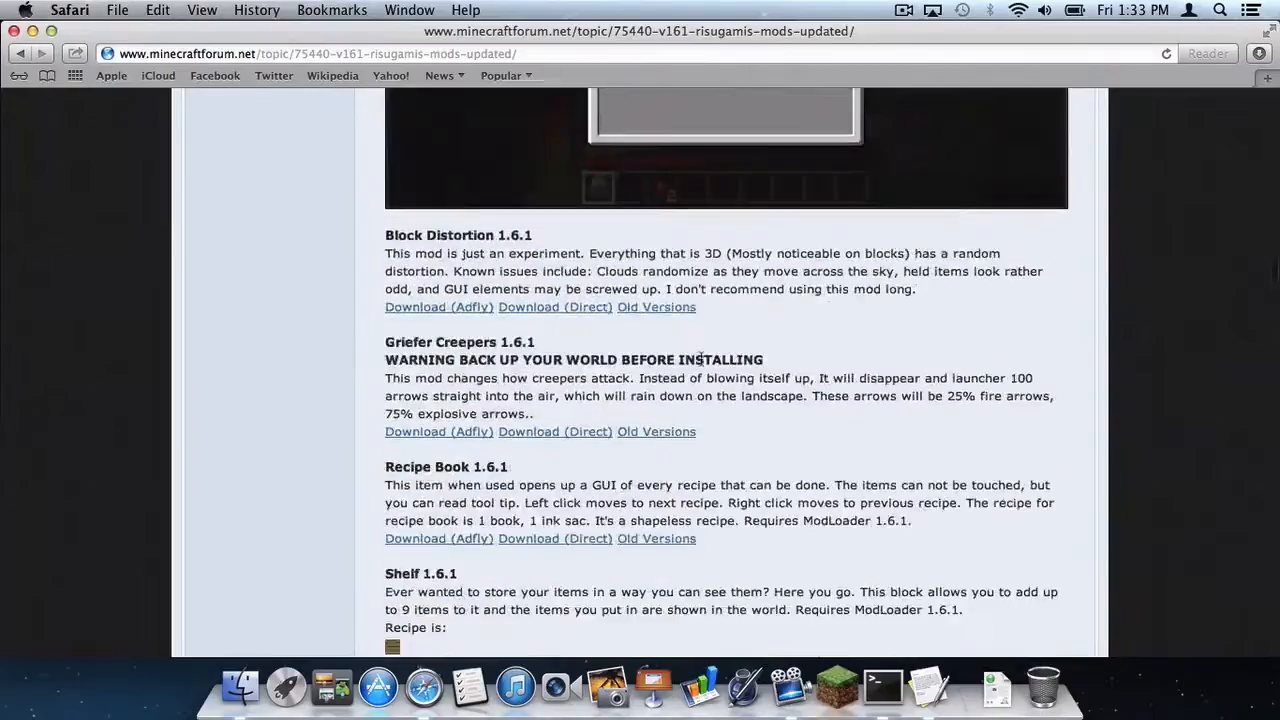
scroll("down", 3)
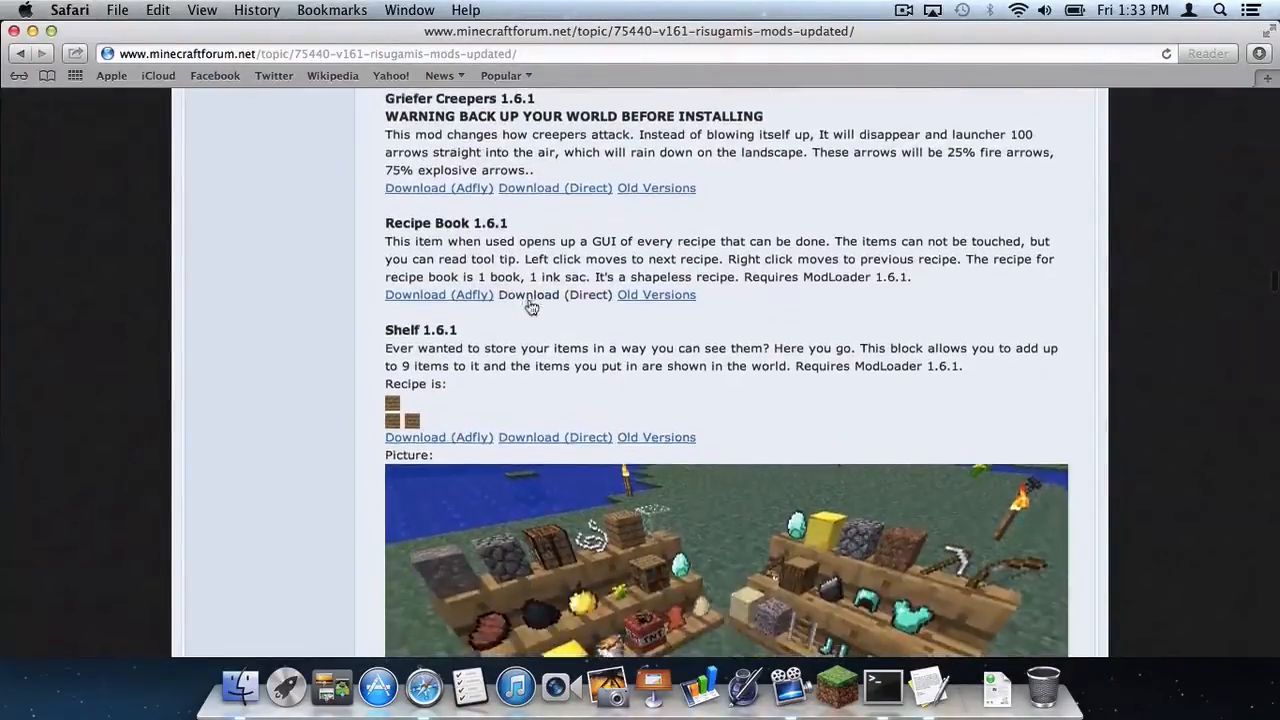
scroll("down", 3)
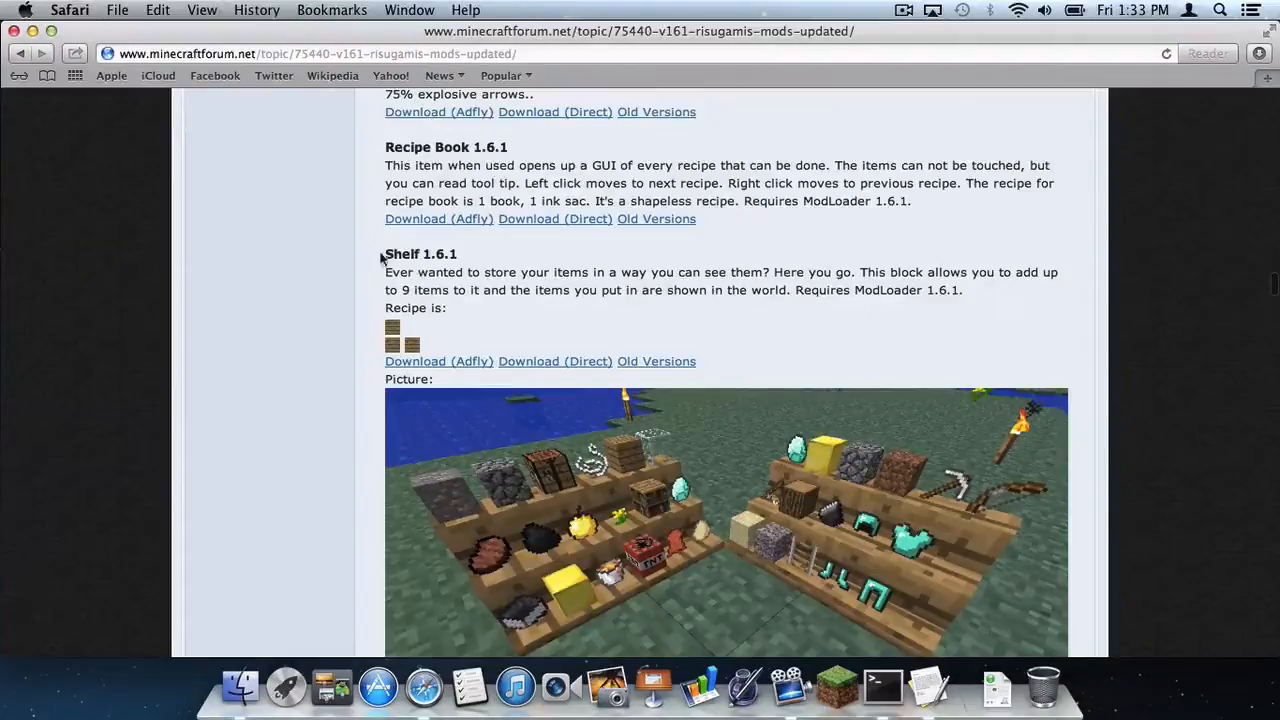
mouse_move(810, 304)
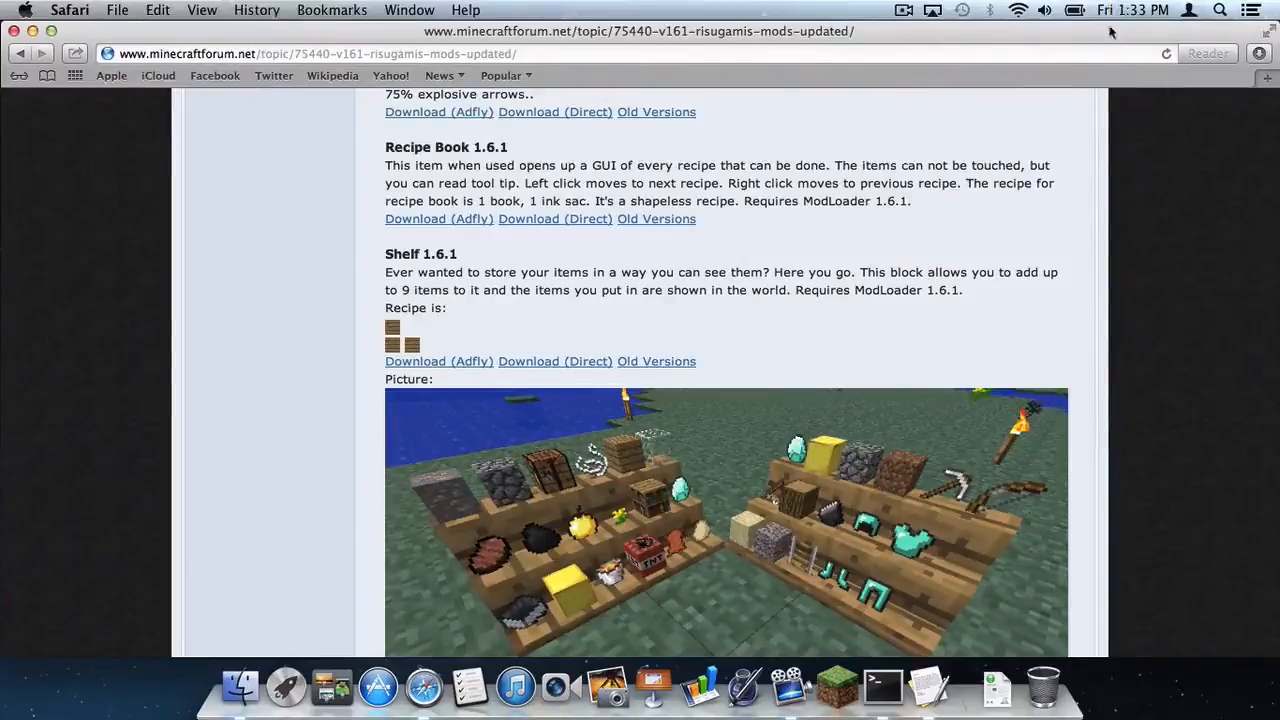
mouse_move(1096, 216)
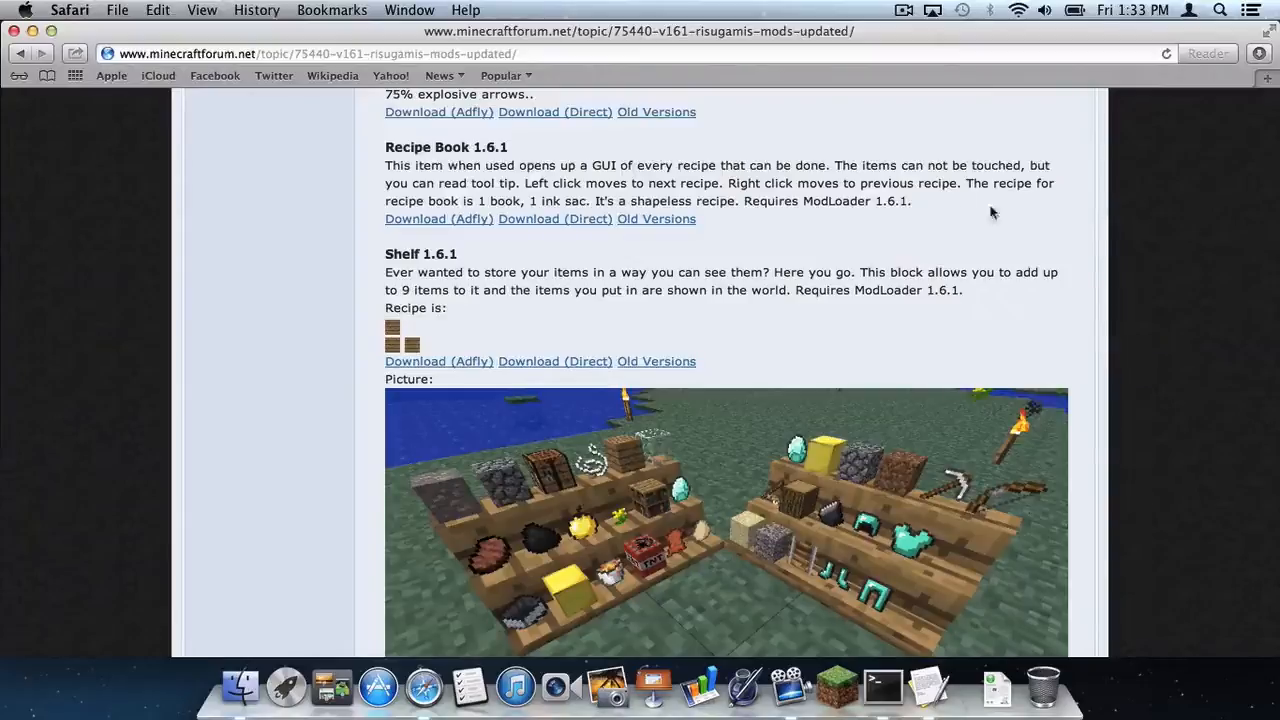
mouse_move(444, 268)
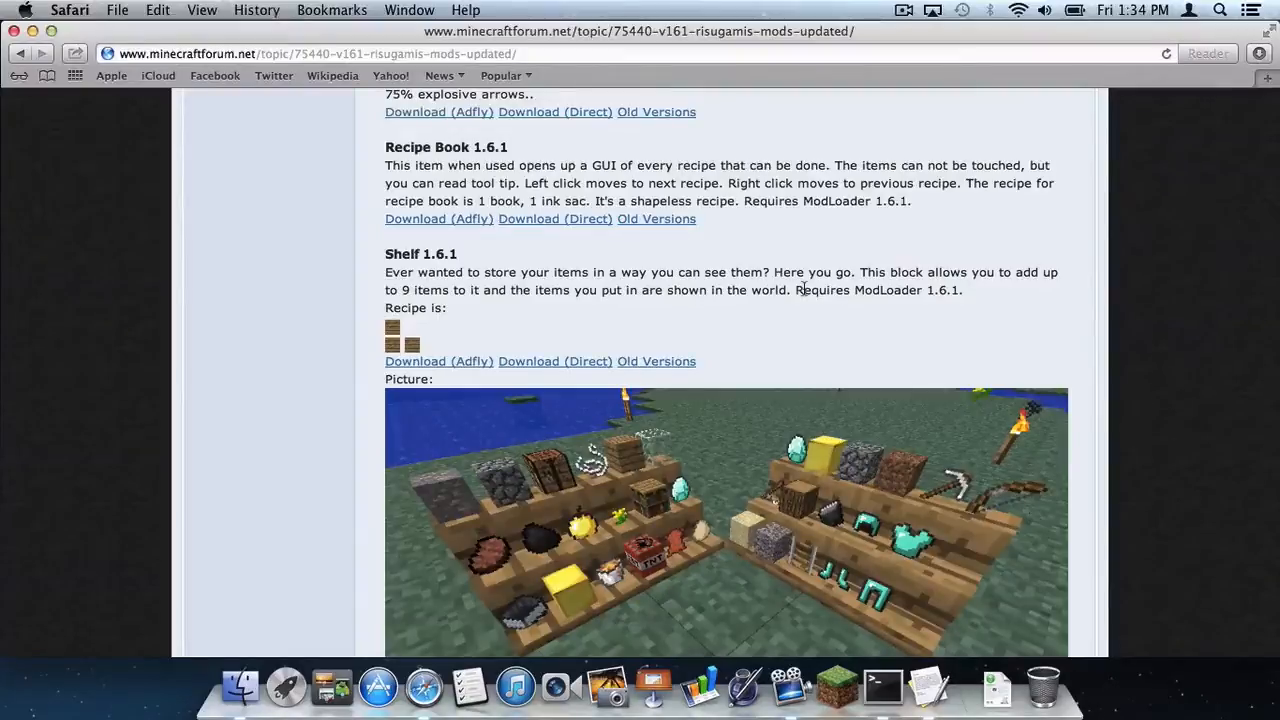
double_click(936, 290)
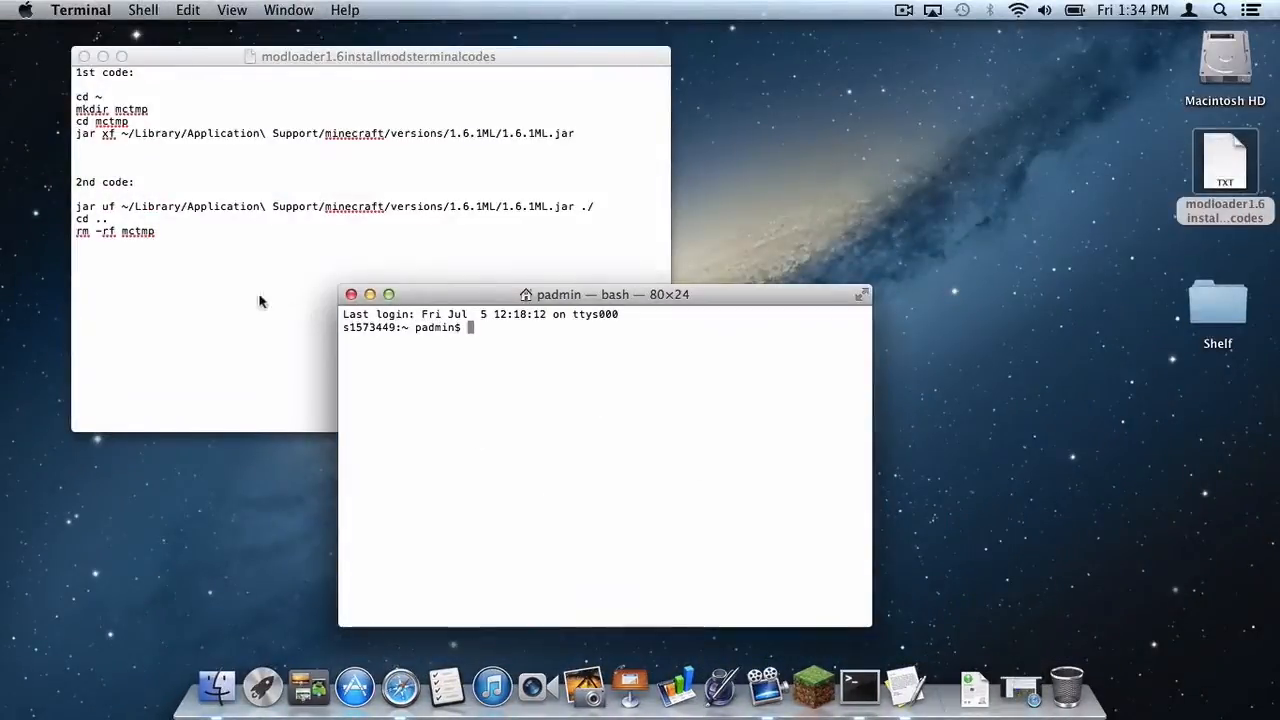
Create the mctmp folder and extract ~/Library/Application Support/minecraft/versions/1.6.1ML/1.6.1ML.jar into it with jar xf
left_click(216, 686)
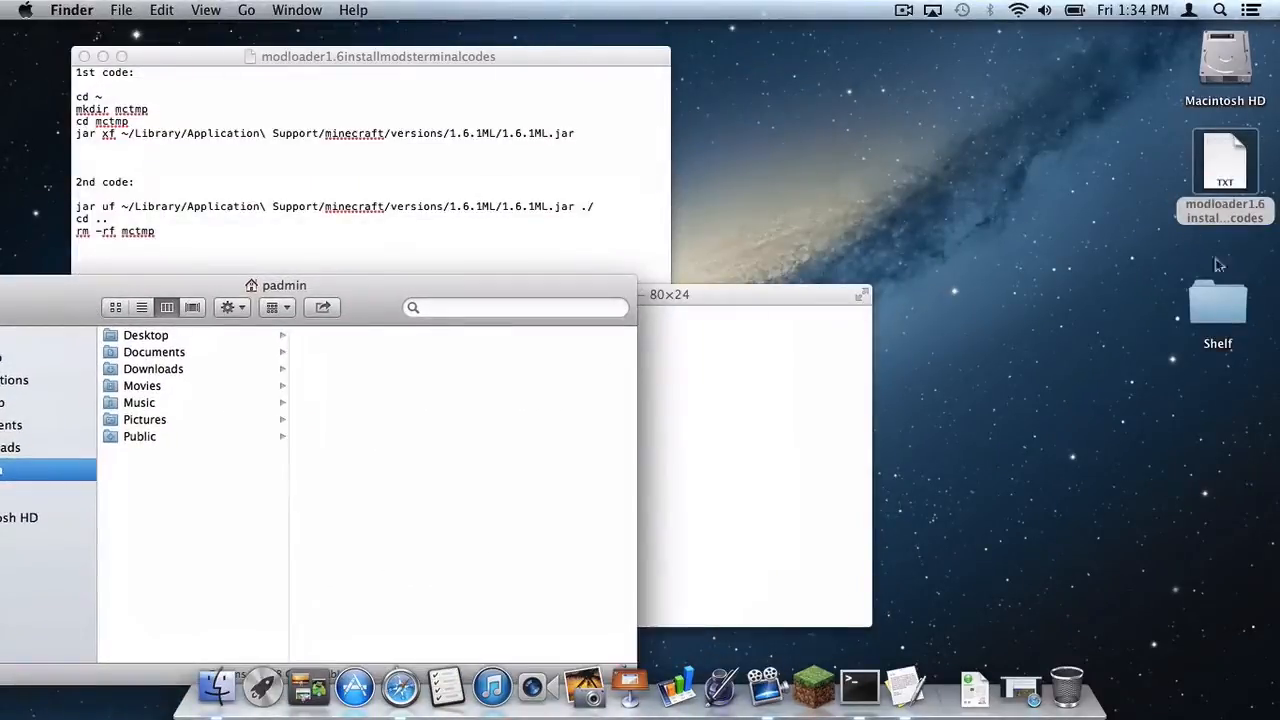
double_click(1216, 304)
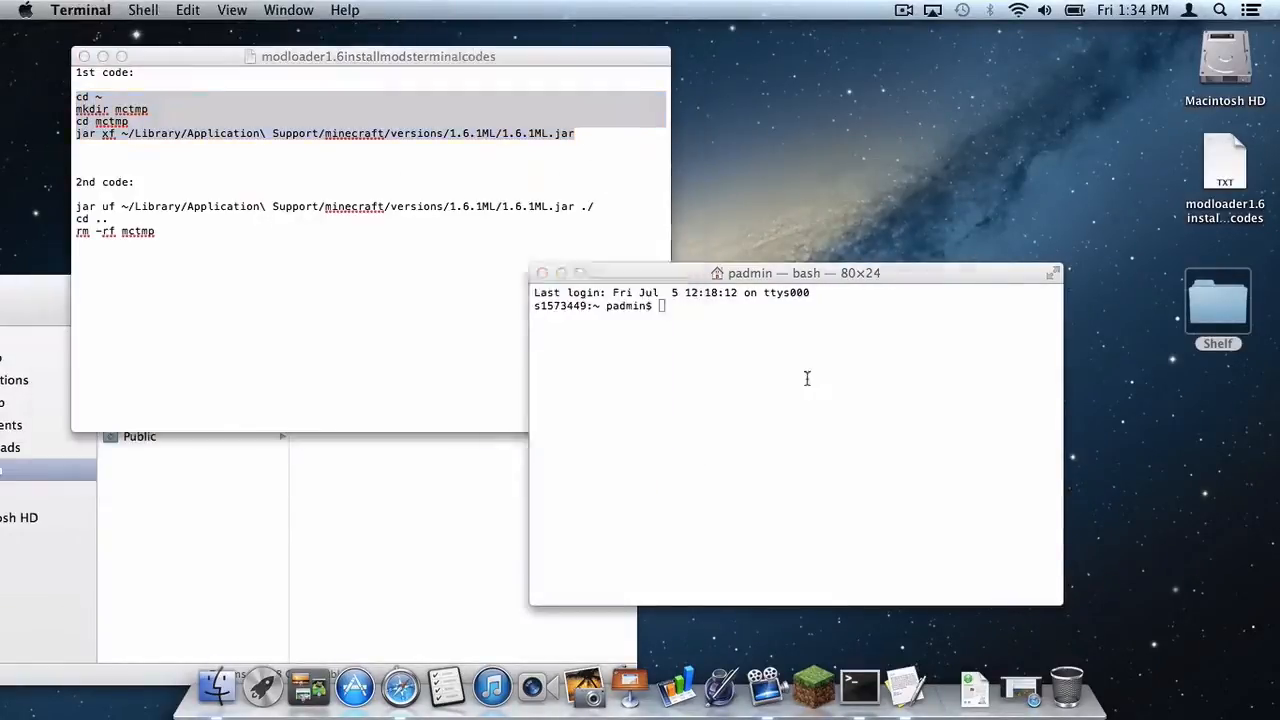
type("jar xf ~/Library/Application\\ Support/minecraft/versions/1.6.1ML/1.6.1ML.jar")
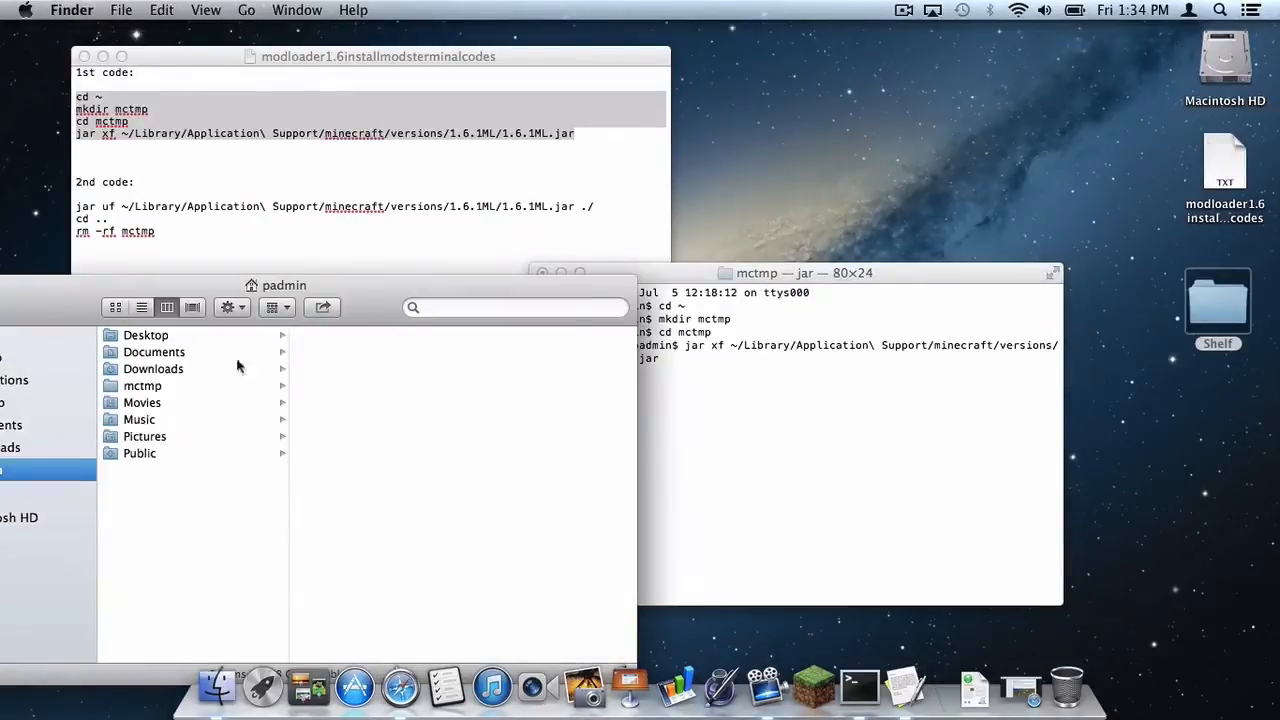
left_click(142, 384)
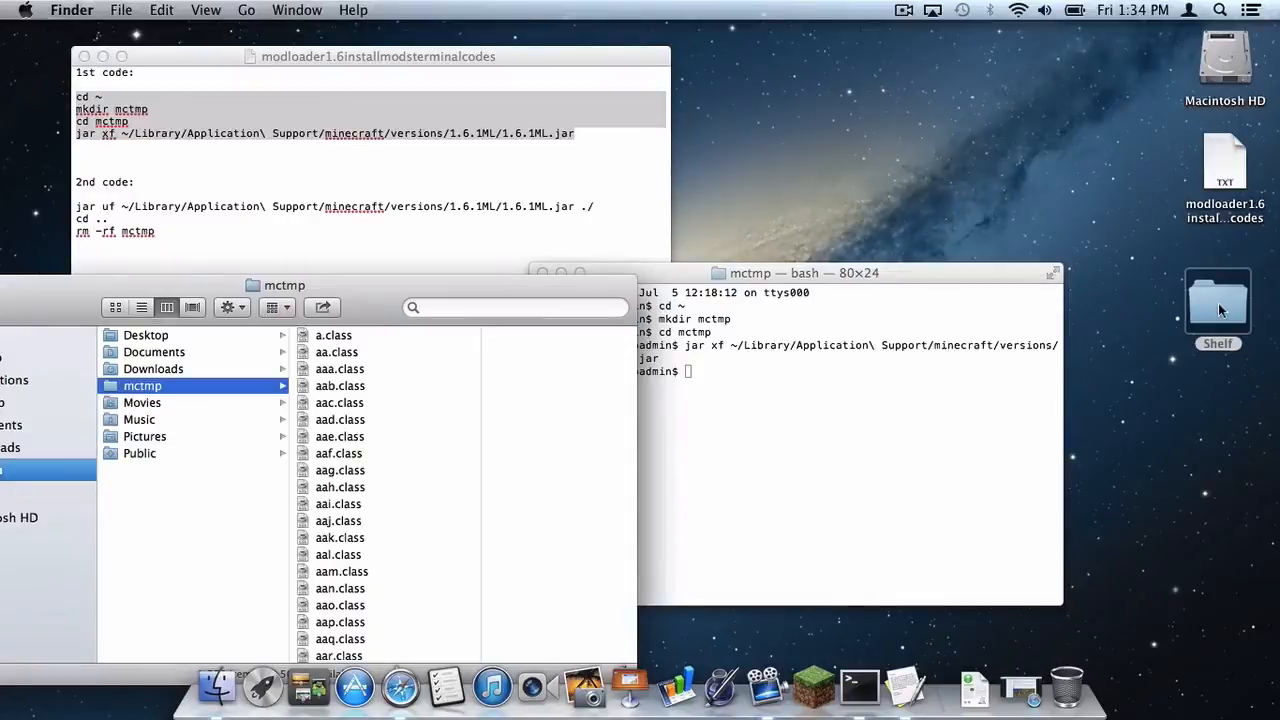
Copy the Shelf folder's class files into mctmp, repack them into the jar with jar uf, and delete mctmp
double_click(1216, 300)
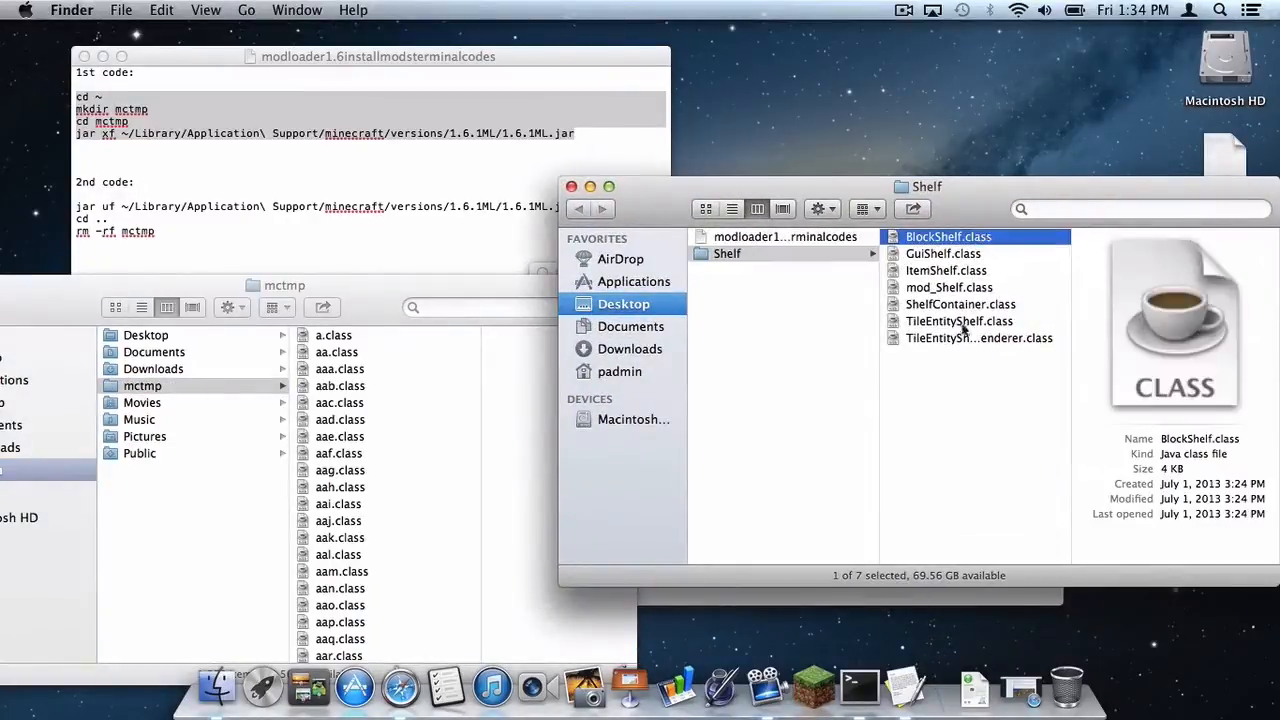
key("cmd+a")
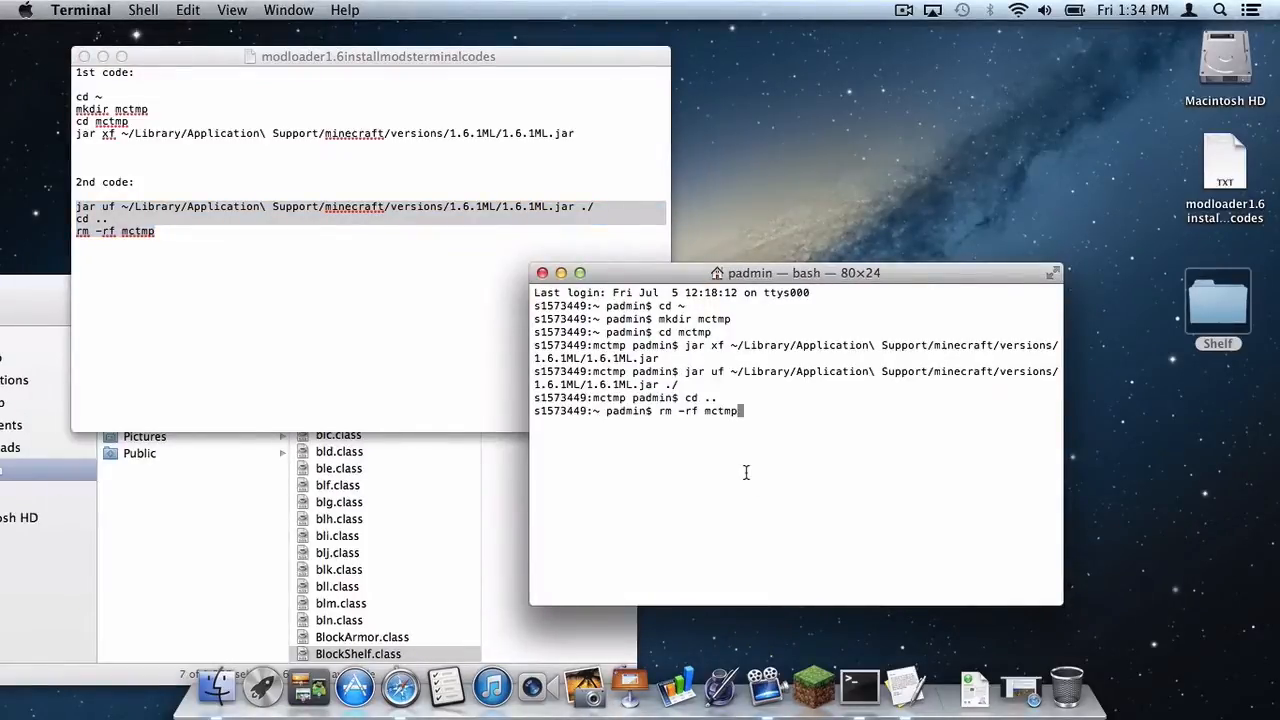
key("Return")
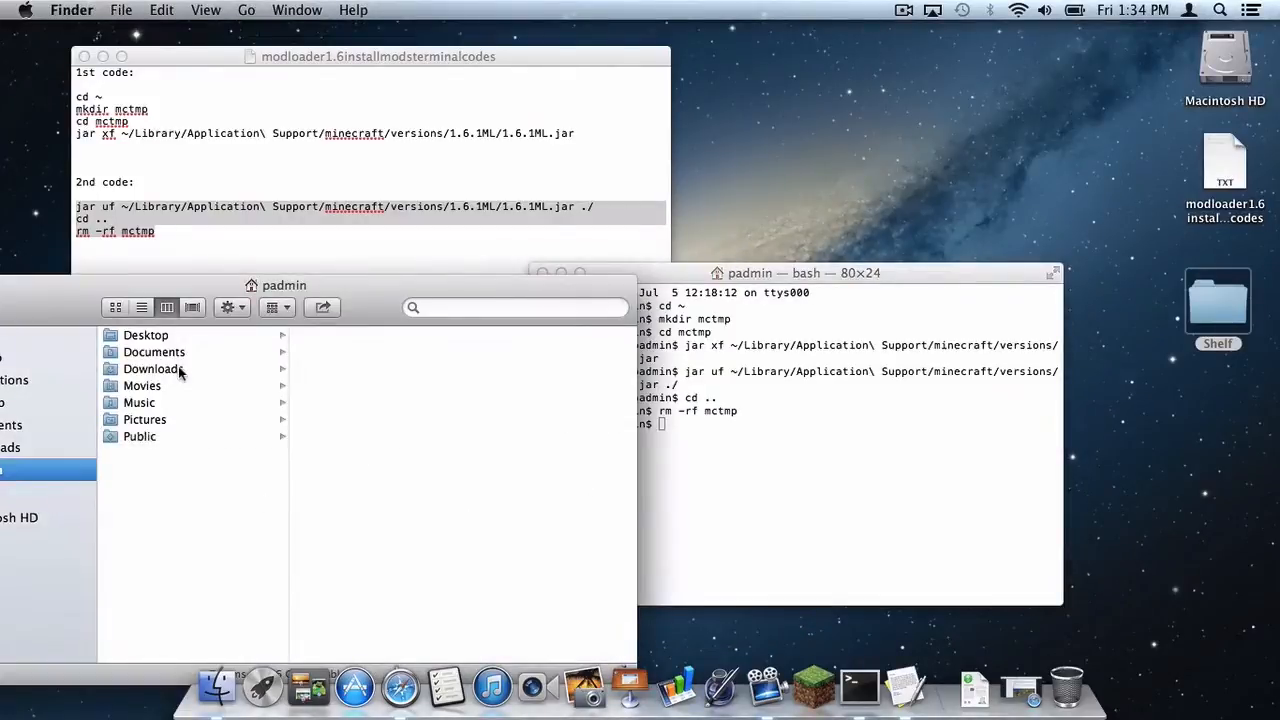
left_click(812, 688)
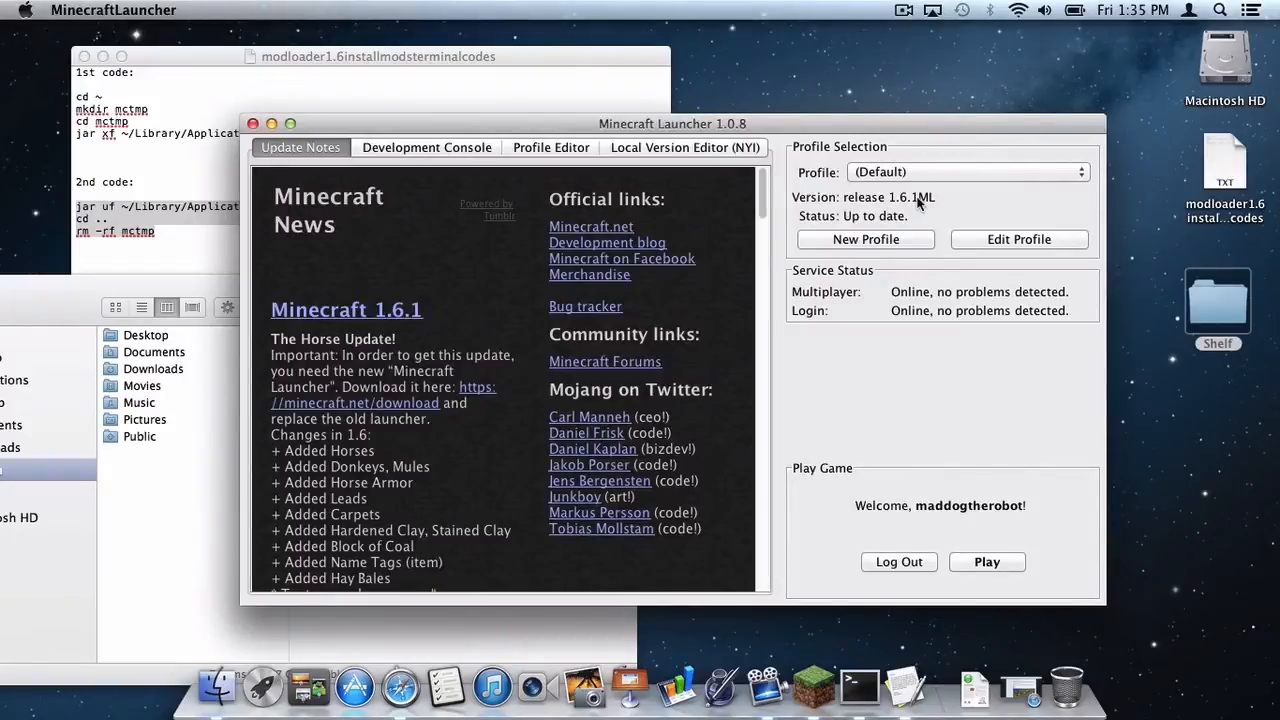
mouse_move(884, 200)
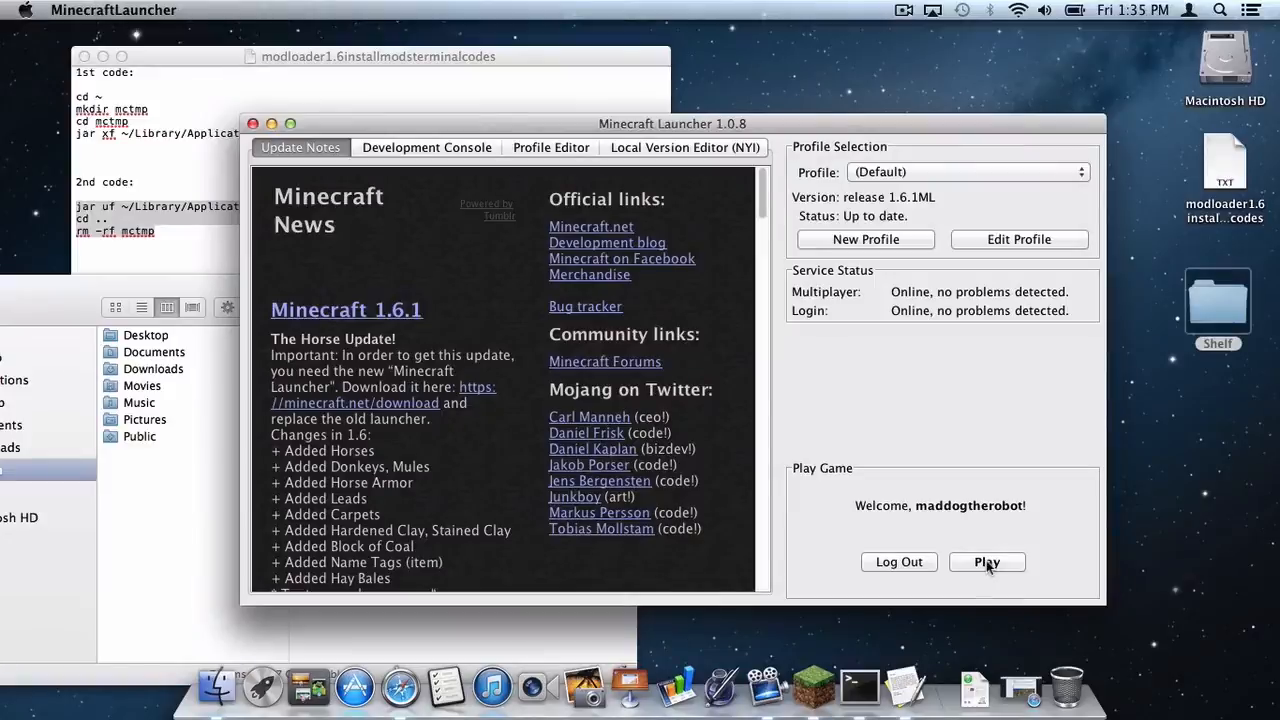
Launch the game on the release 1.6.1ML profile with Play until the Minecraft 1.6.1 title screen appears
left_click(988, 560)
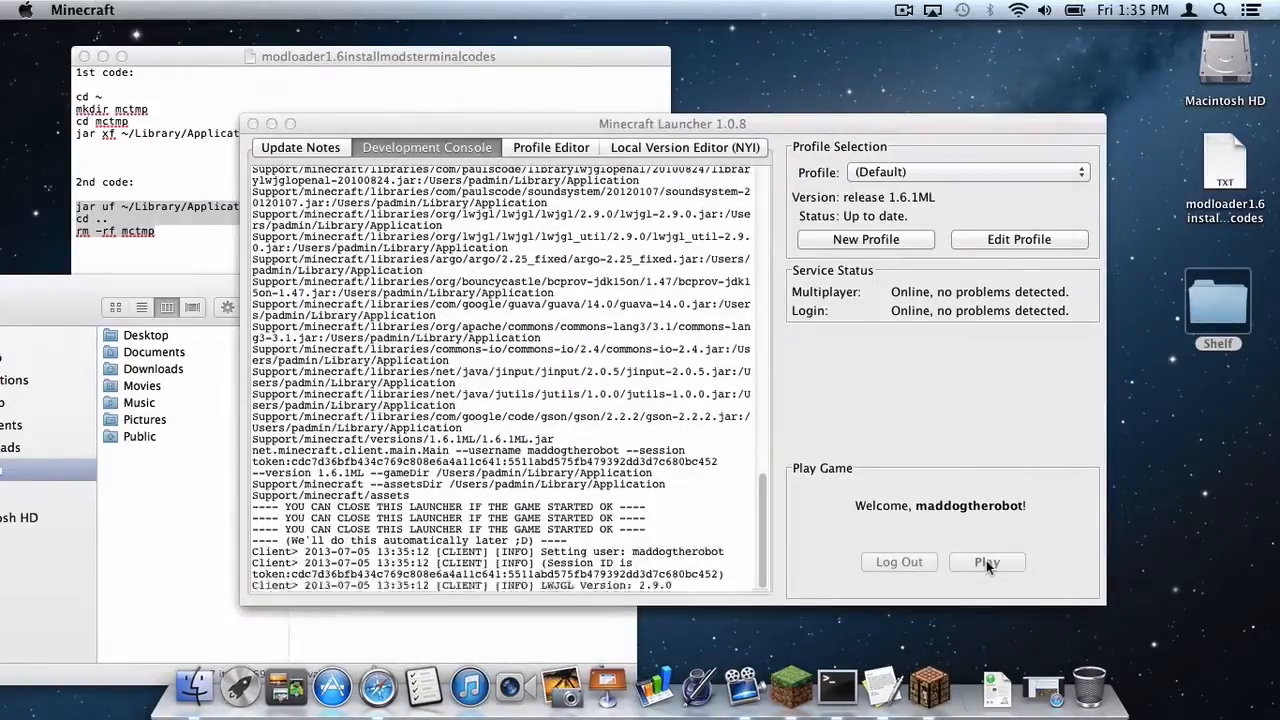
left_click(986, 562)
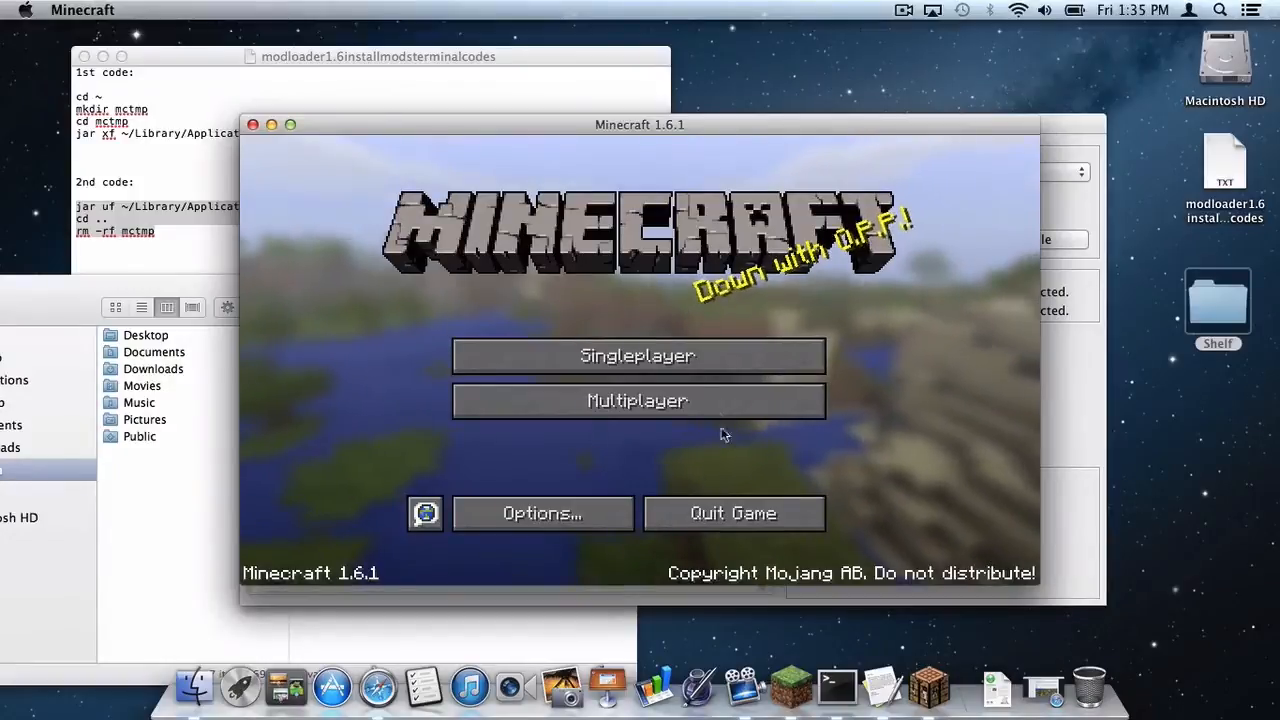
Load the creative New World from Singleplayer and craft a Wooden Shelf from planks into the hotbar
left_click(636, 356)
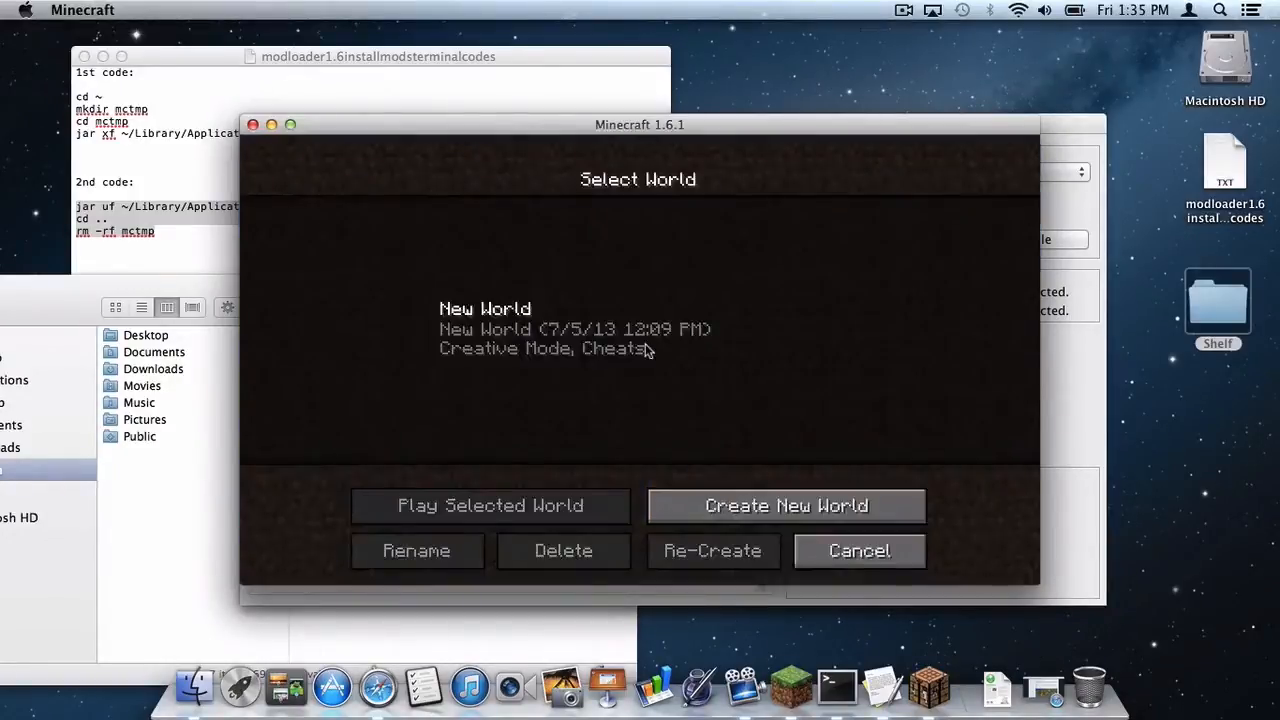
left_click(858, 550)
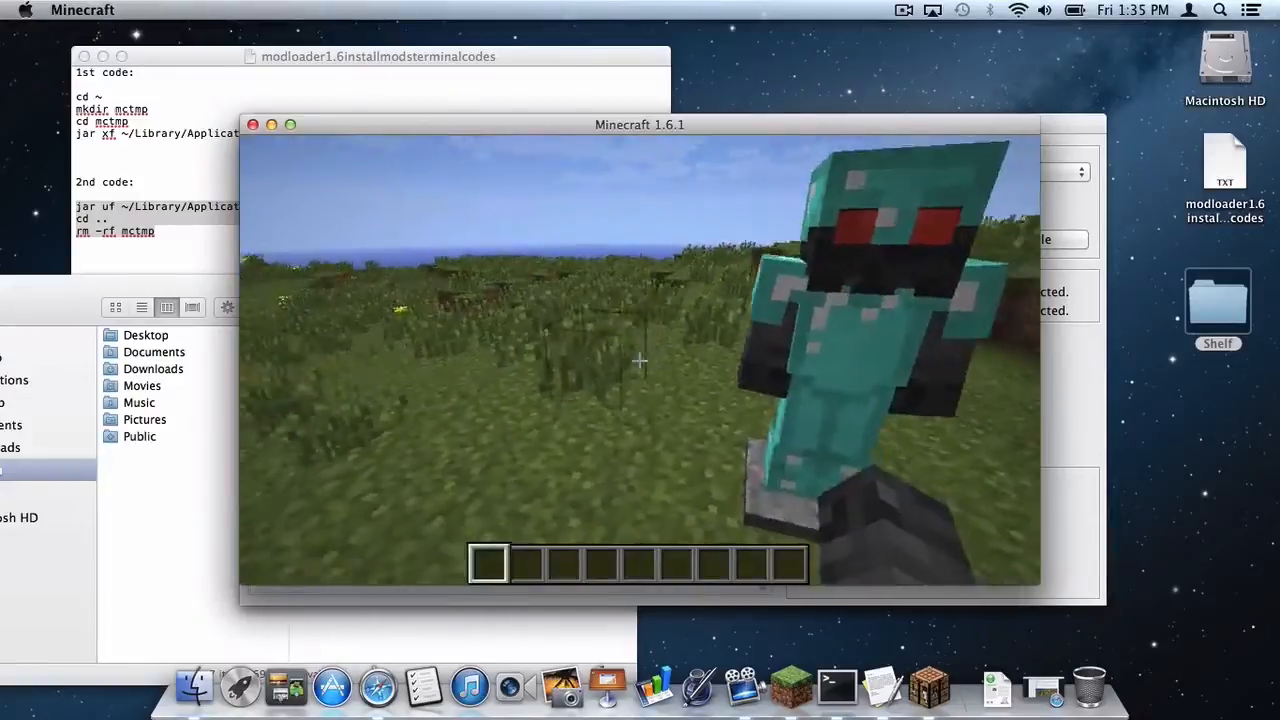
key("e")
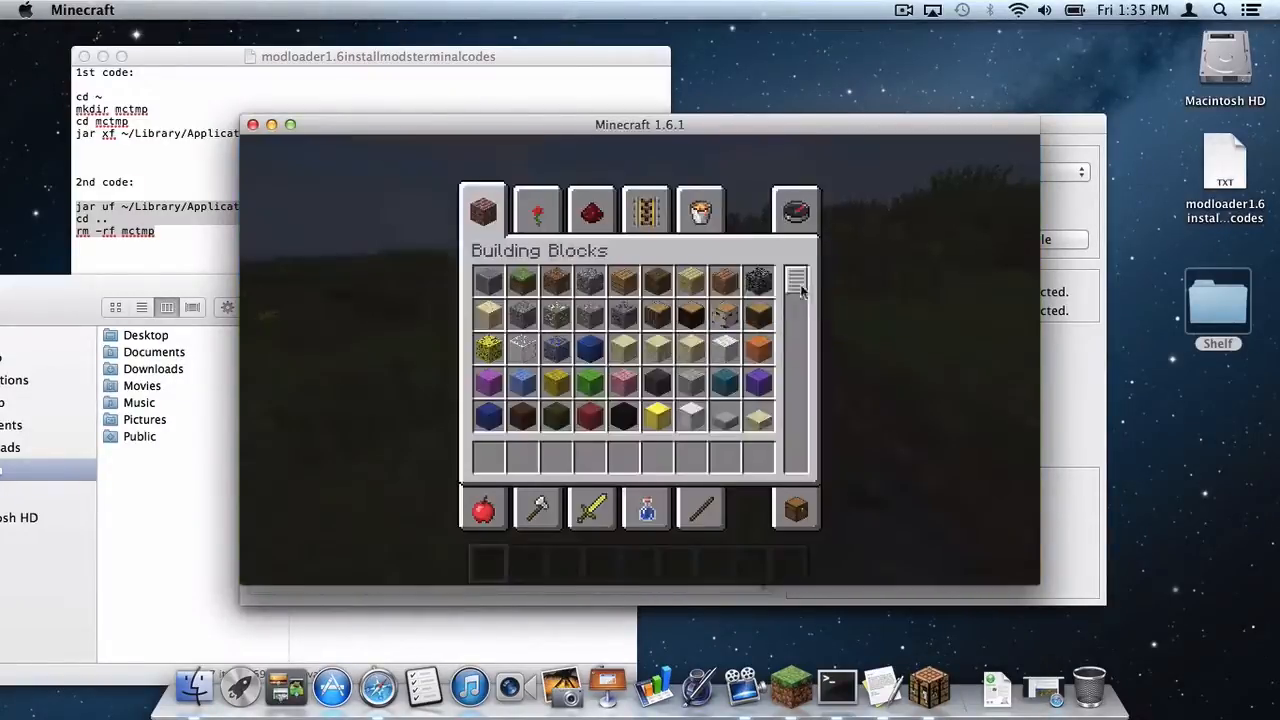
left_click(536, 208)
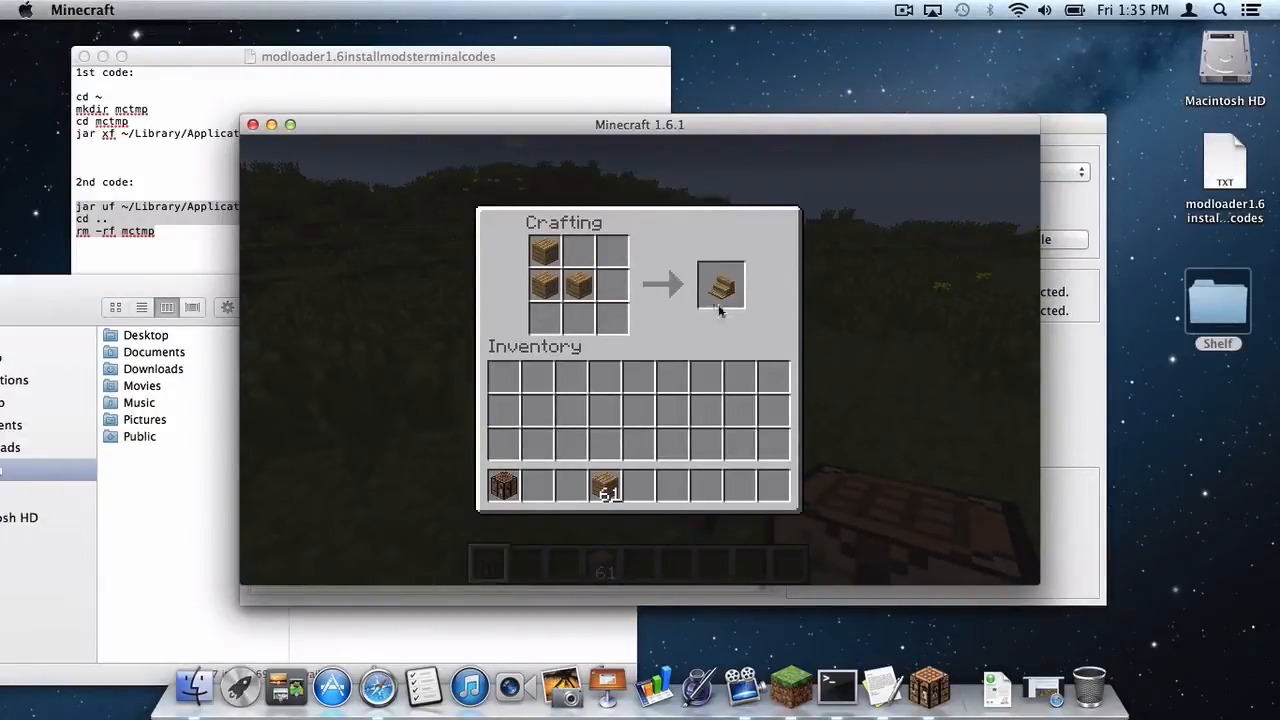
key("Escape")
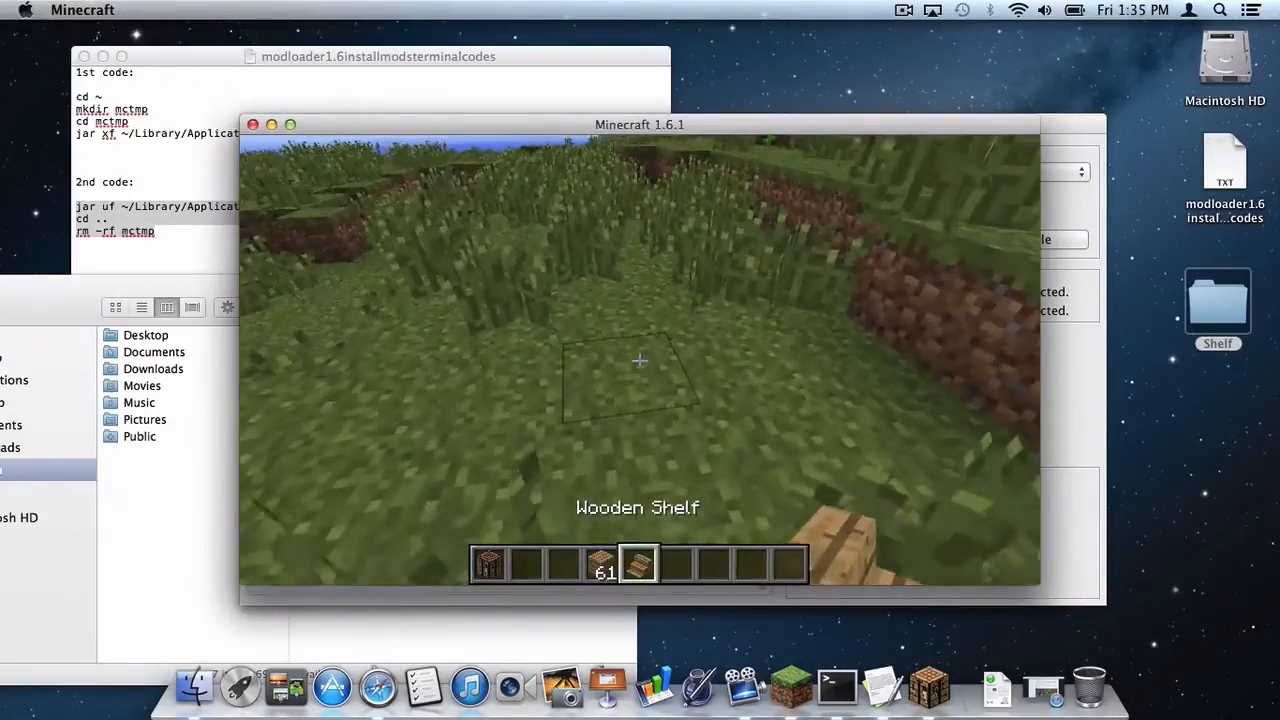
Pause the game and visit Options… from the game menu, returning to the world afterwards
key("Escape")
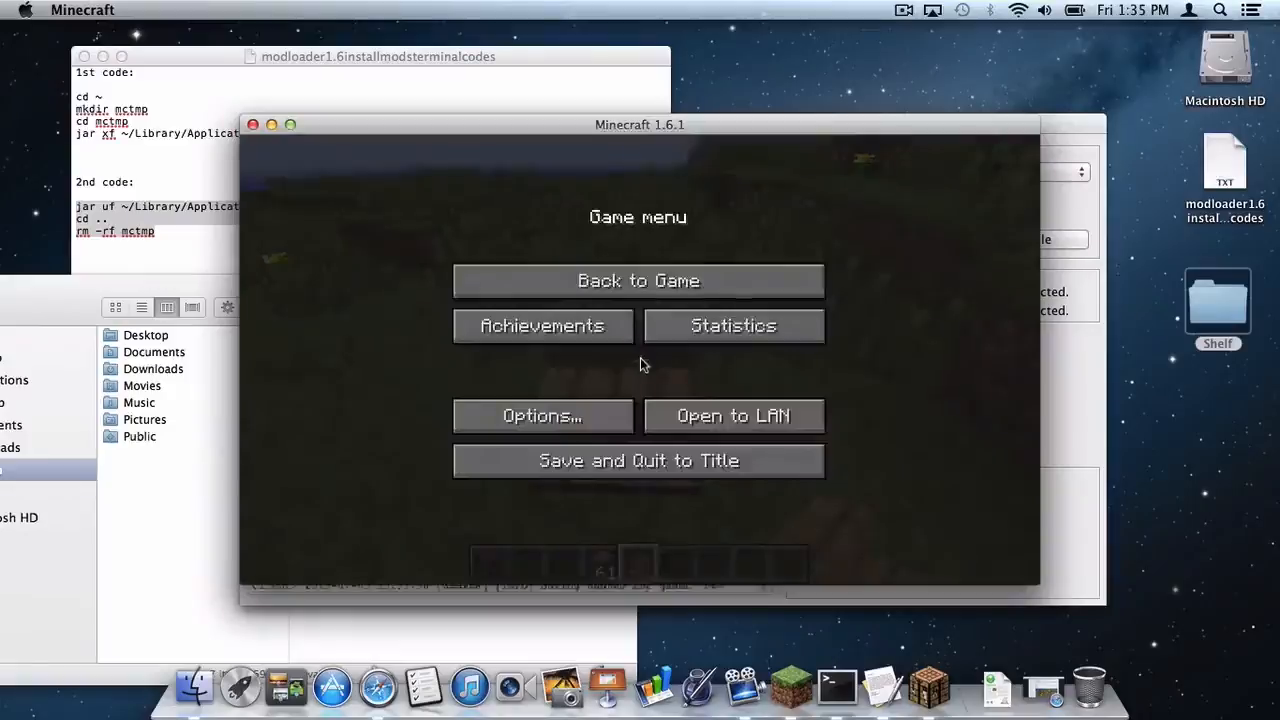
left_click(542, 416)
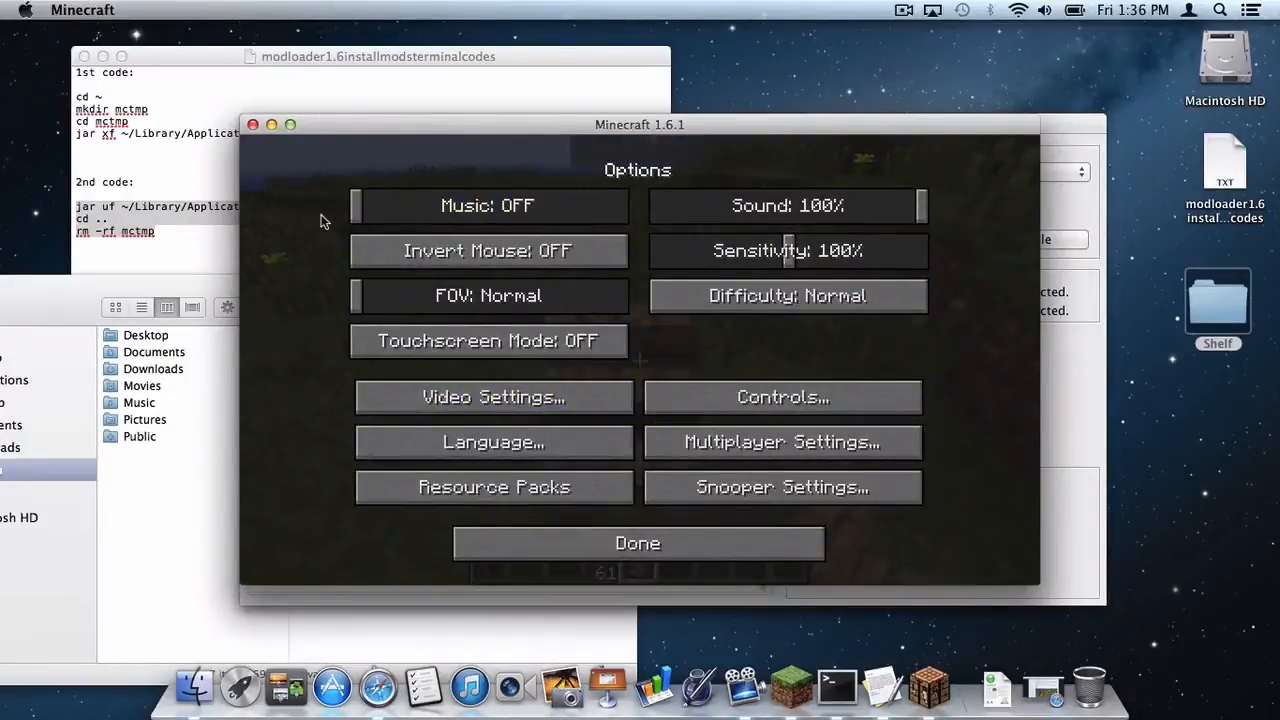
left_click(636, 544)
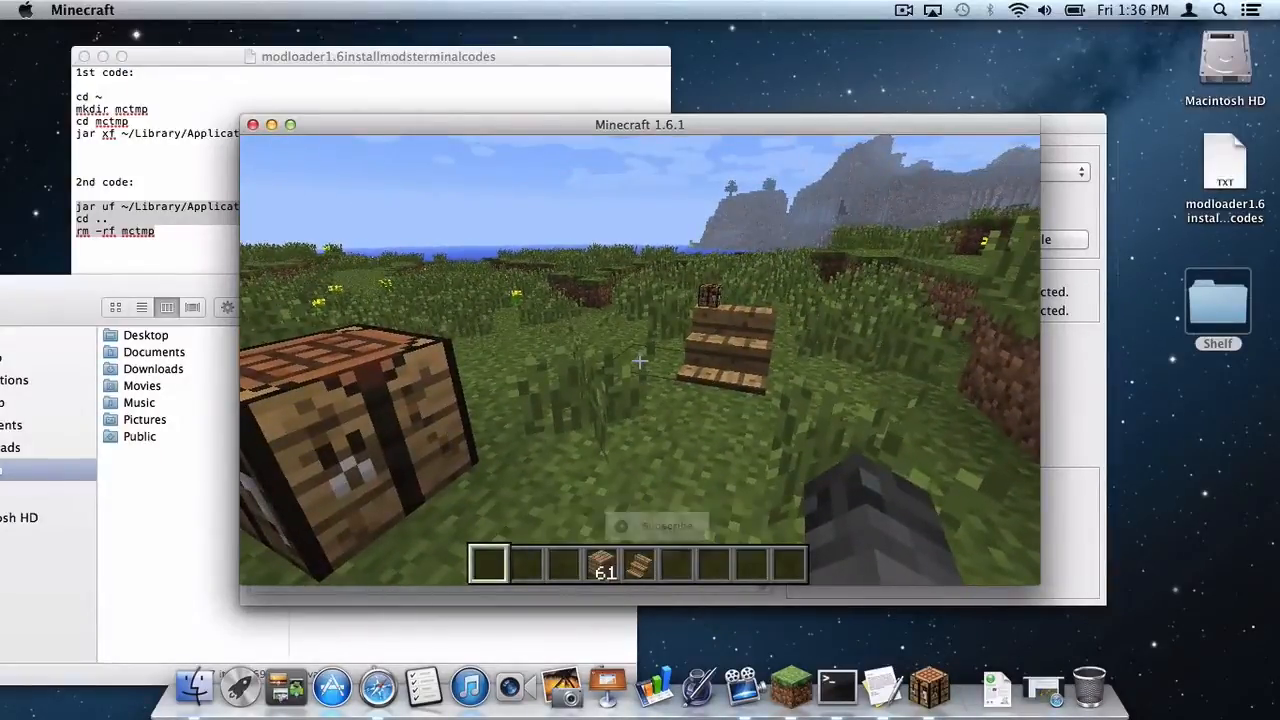
mouse_move(670, 580)
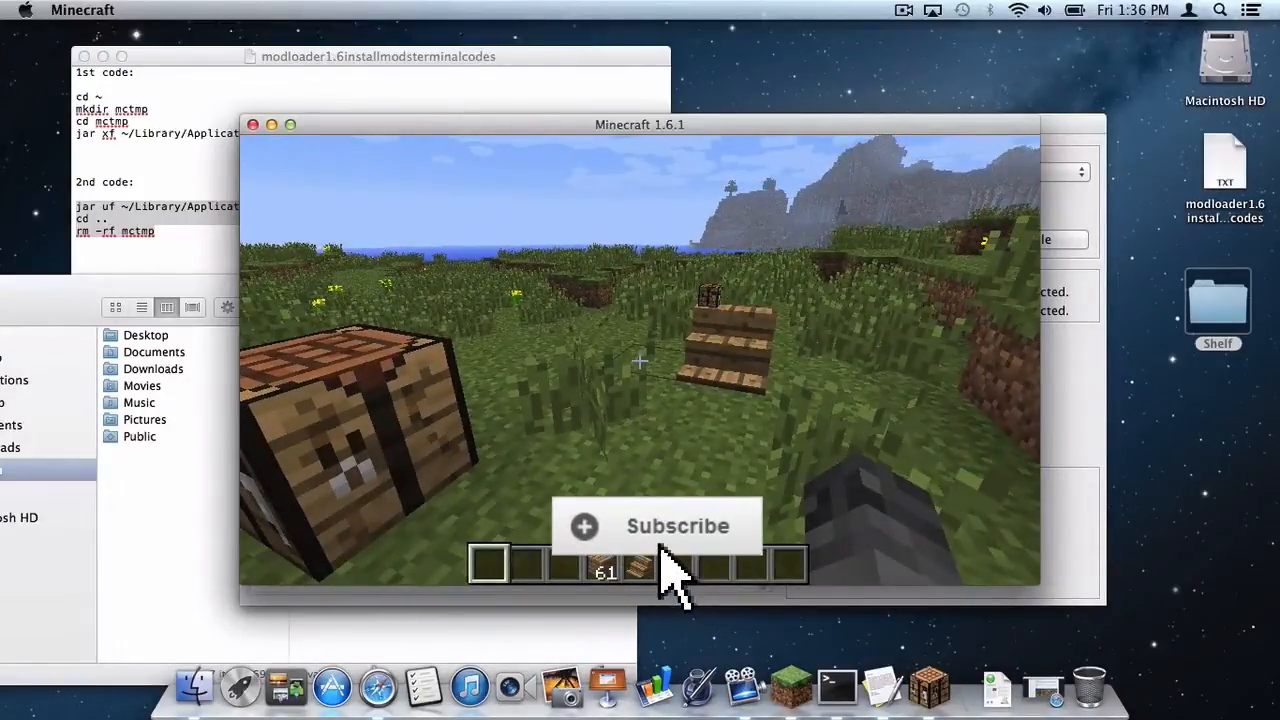